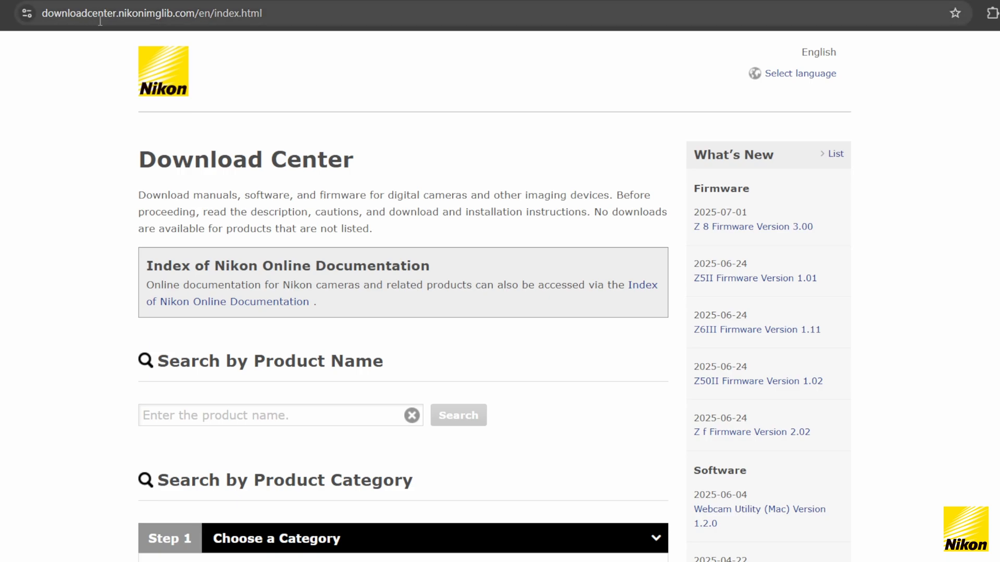
Browse Mirrorless Cameras > Z Series and choose the Z 8 to reach its product page
{"action": "scroll", "scroll_direction": "down", "scroll_amount": 3}
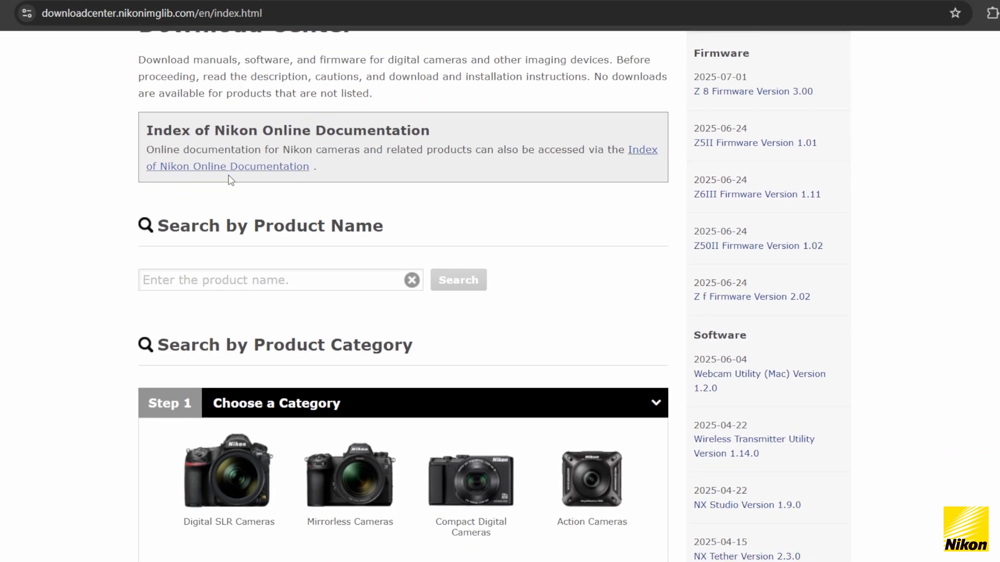
{"action": "scroll", "scroll_direction": "down", "scroll_amount": 3}
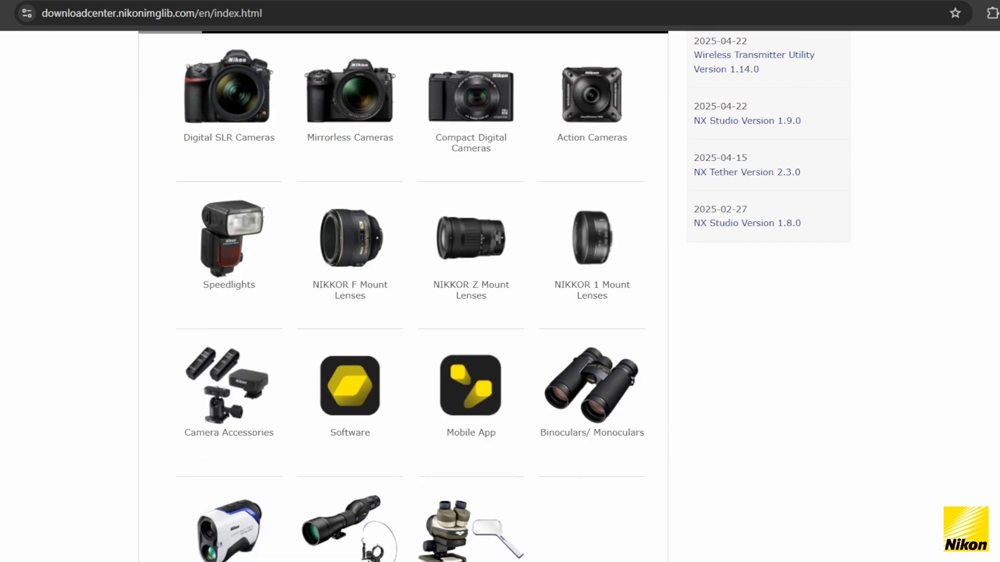
{"action": "mouse_move", "coordinate": [471, 96]}
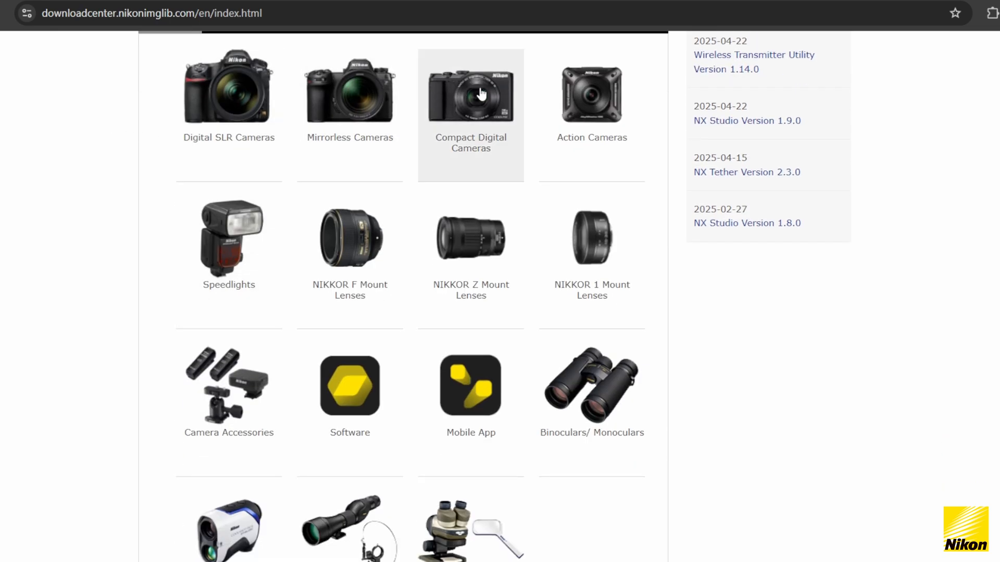
{"action": "mouse_move", "coordinate": [463, 342]}
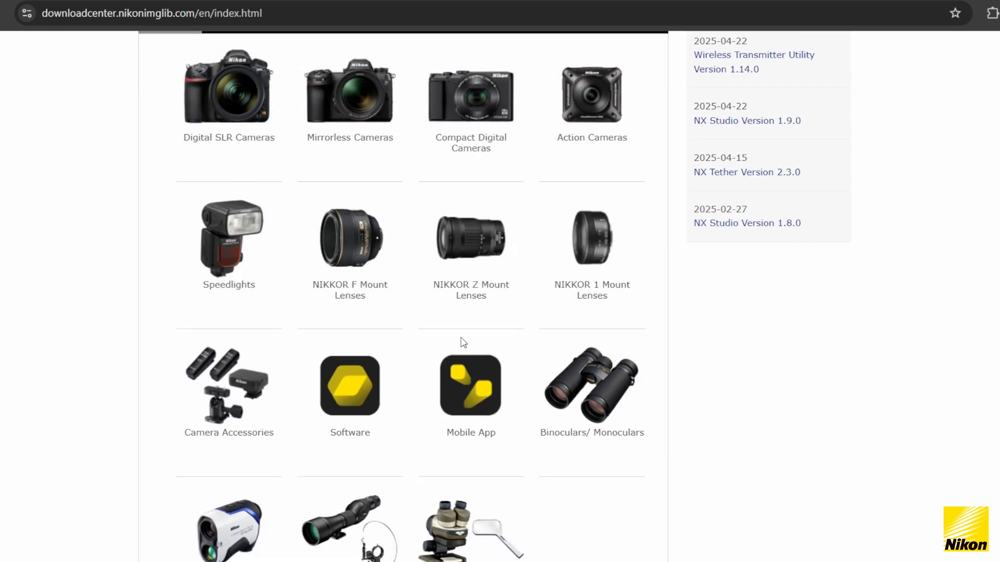
{"action": "scroll", "scroll_direction": "up", "scroll_amount": 3}
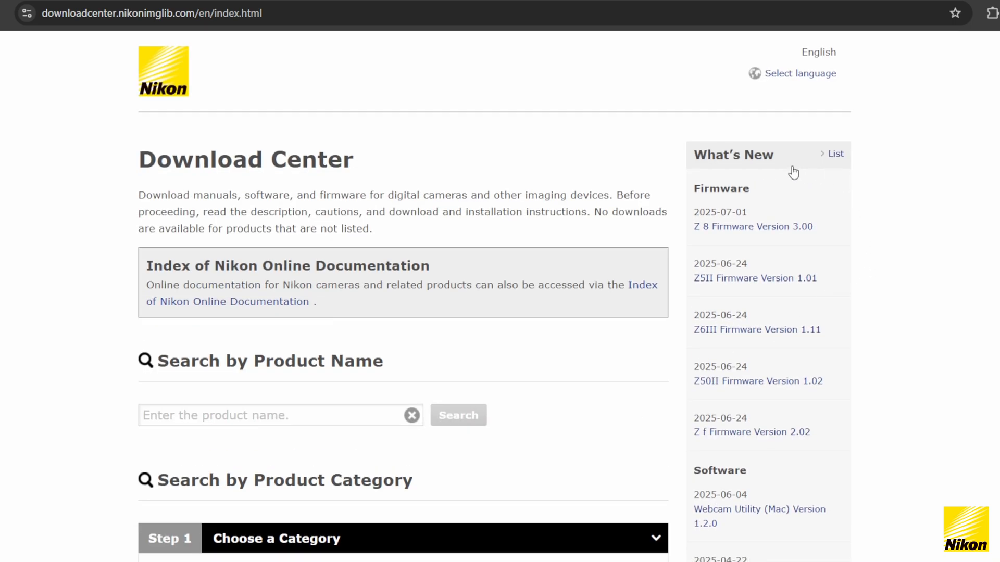
{"action": "scroll", "scroll_direction": "down", "scroll_amount": 3}
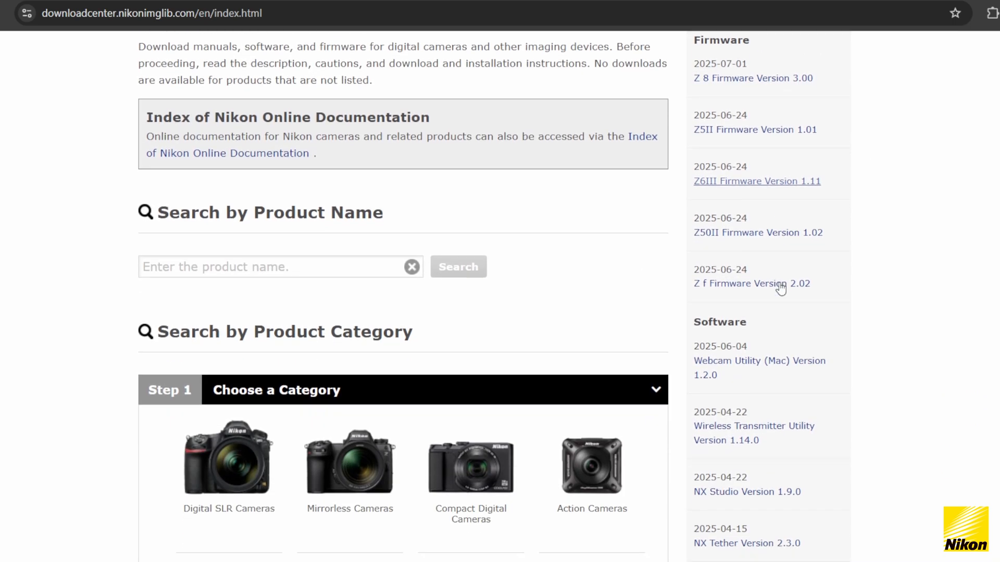
{"action": "scroll", "scroll_direction": "down", "scroll_amount": 3}
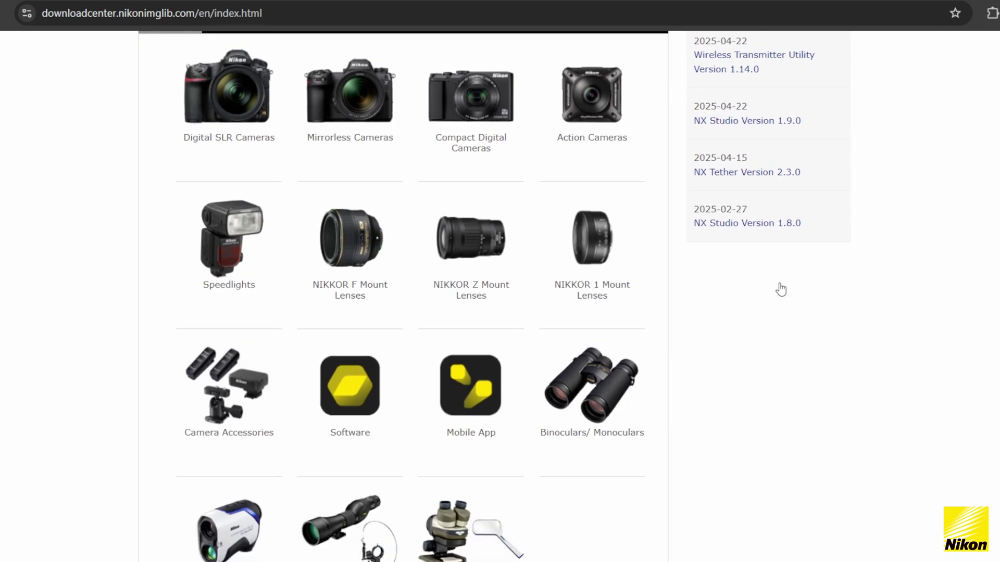
{"action": "scroll", "scroll_direction": "up", "scroll_amount": 3}
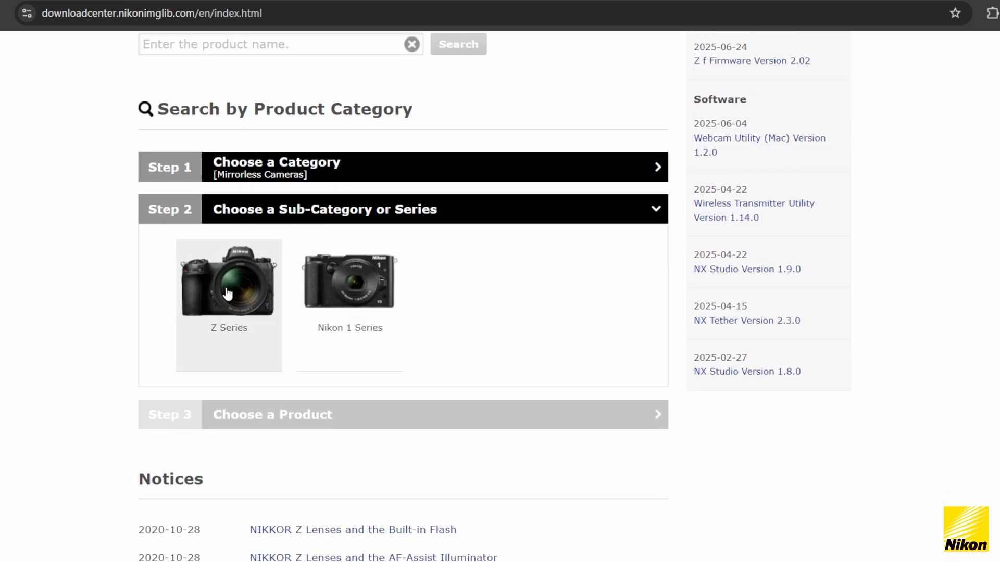
{"action": "left_click", "coordinate": [228, 279]}
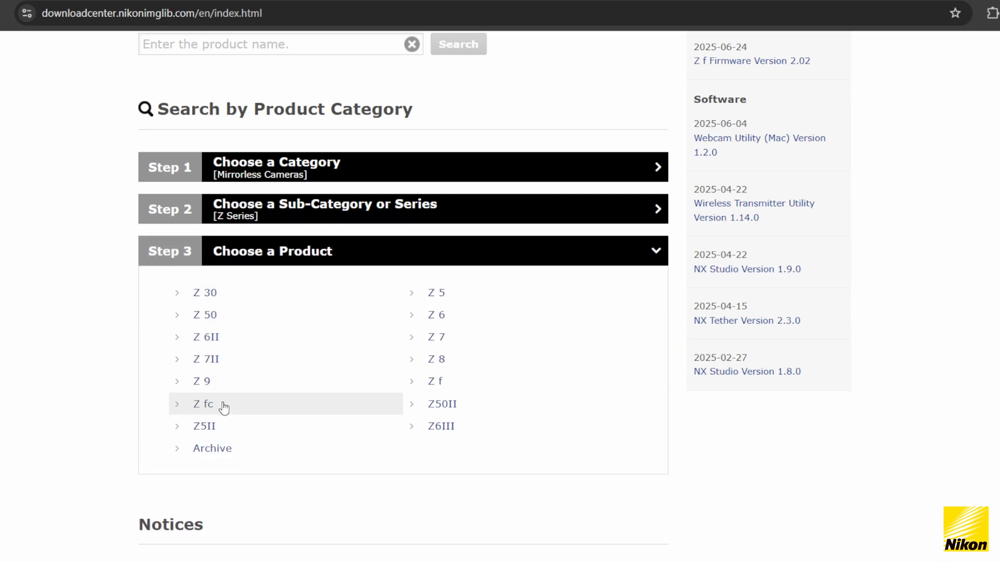
{"action": "left_click", "coordinate": [437, 359]}
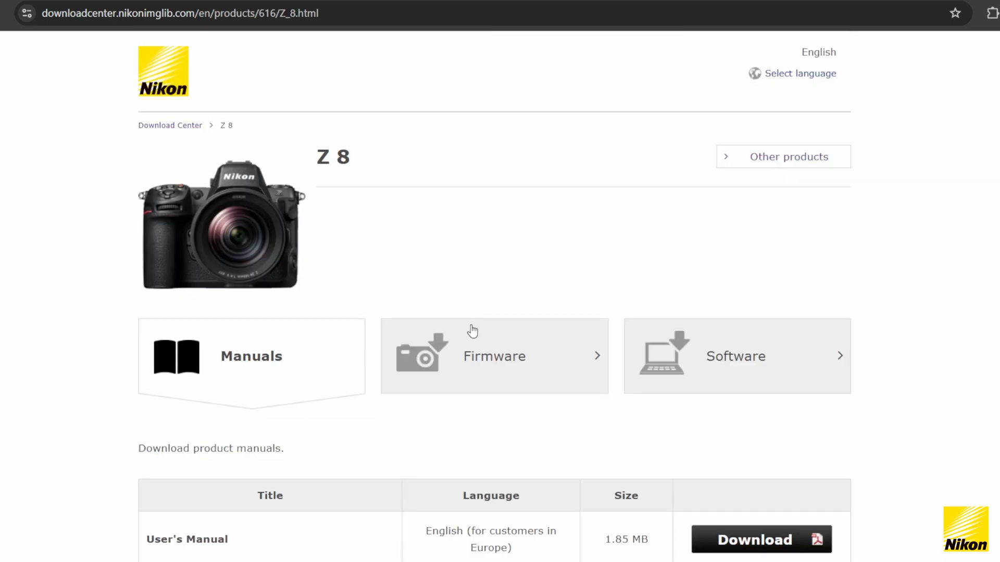
Show the Z 8 Firmware tab listing versions 3.00 and 2.10
{"action": "scroll", "scroll_direction": "down", "scroll_amount": 3}
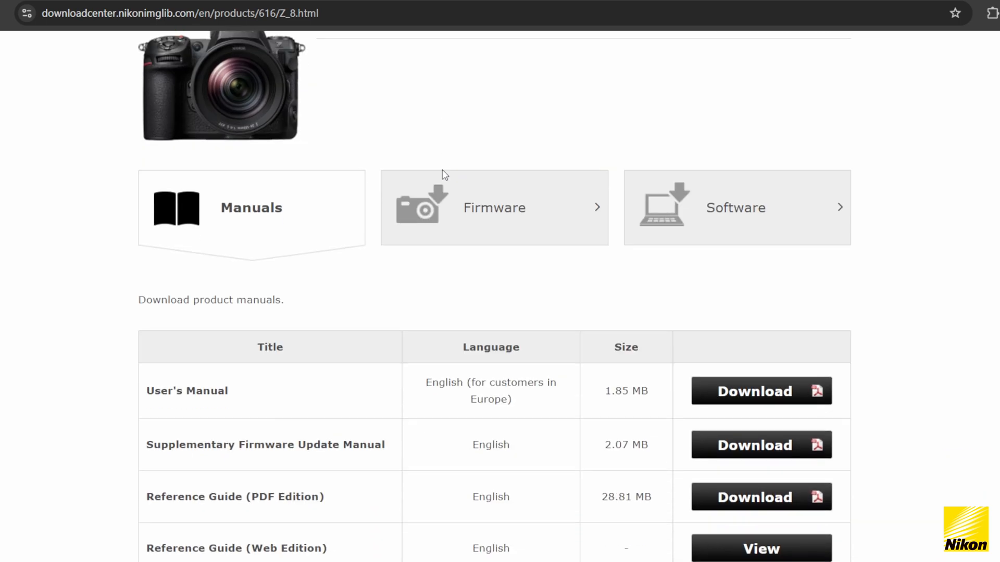
{"action": "mouse_move", "coordinate": [297, 262]}
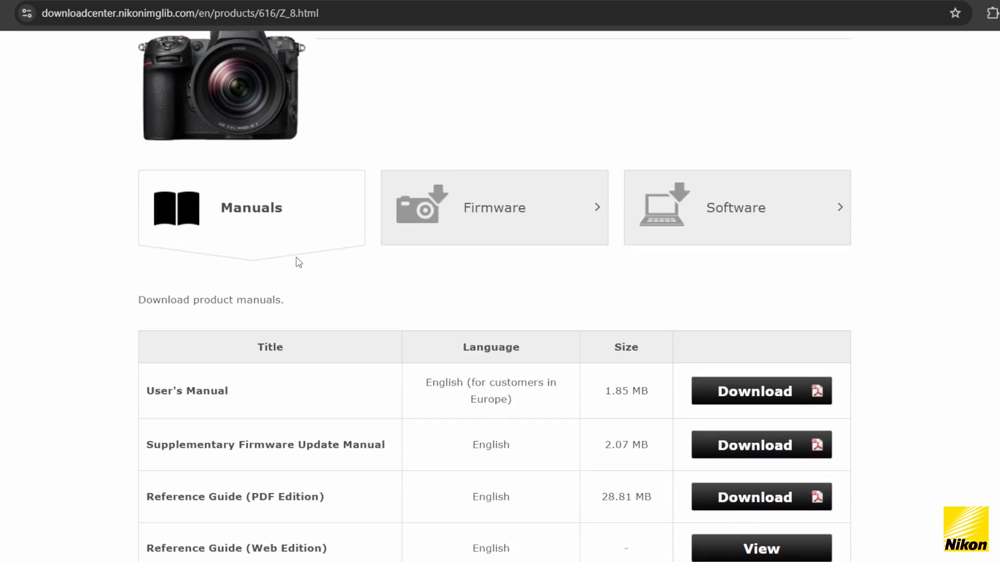
{"action": "mouse_move", "coordinate": [577, 220]}
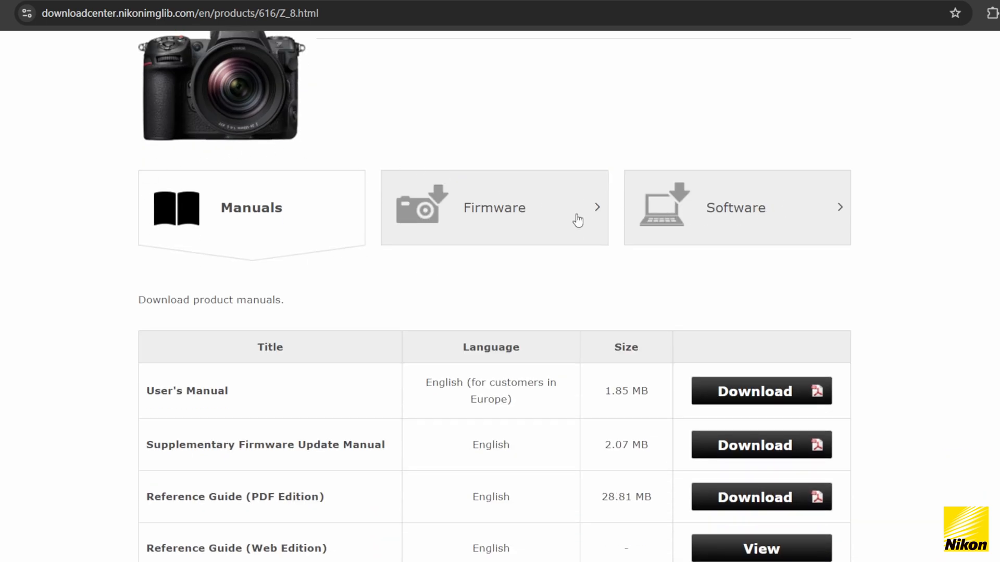
{"action": "scroll", "scroll_direction": "down", "scroll_amount": 3}
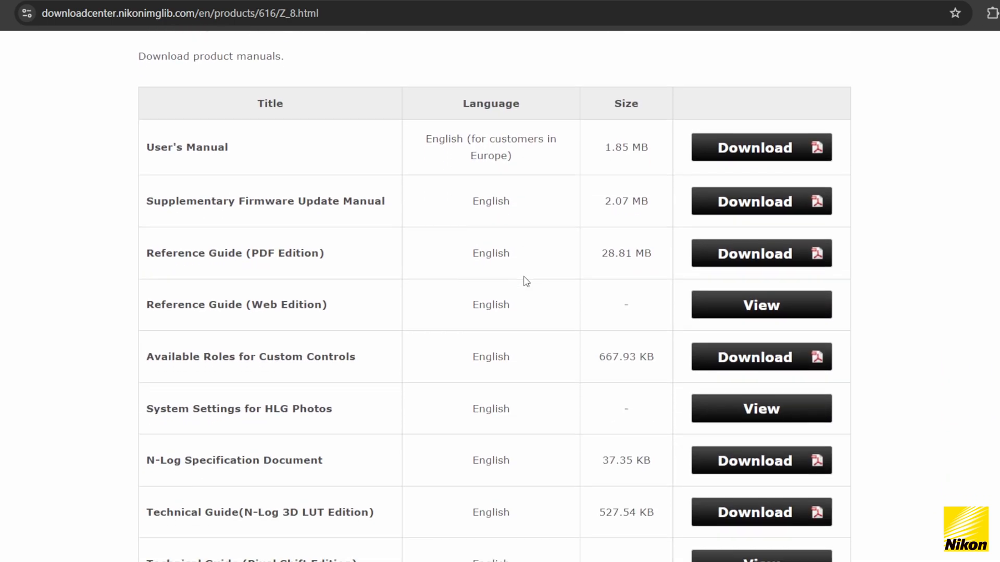
{"action": "scroll", "scroll_direction": "up", "scroll_amount": 3}
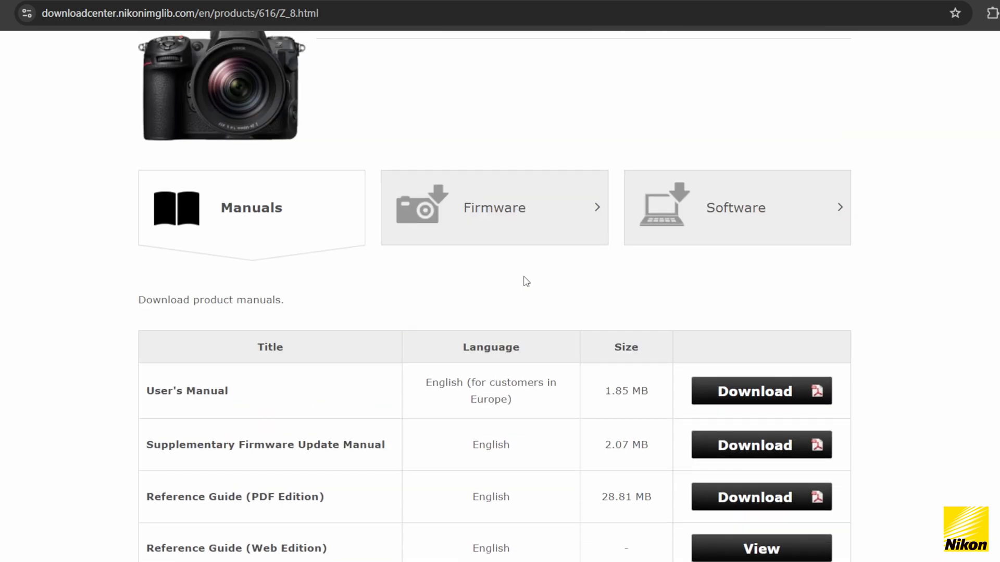
{"action": "left_click", "coordinate": [494, 208]}
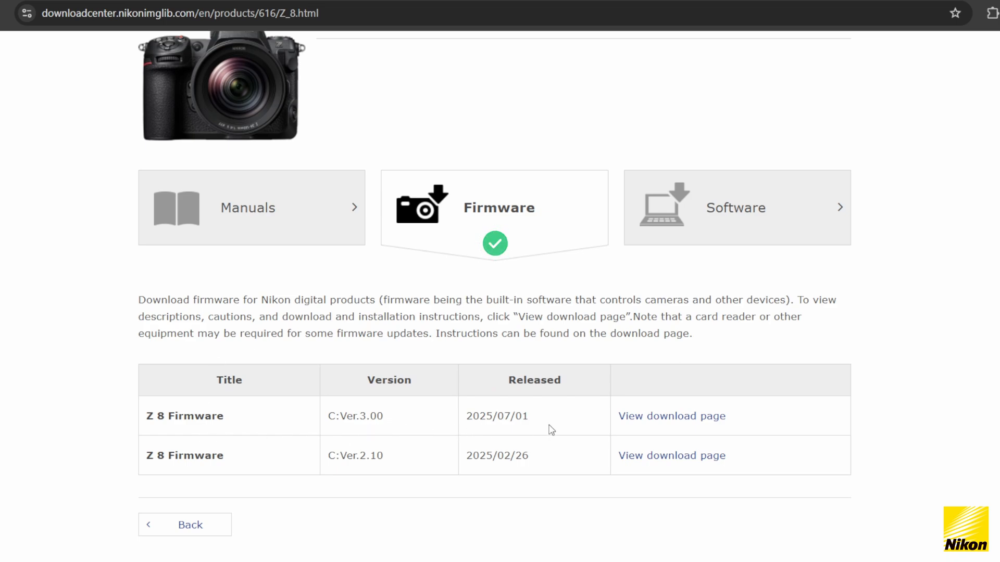
Open the Z 8 Firmware C:Ver.3.00 download page for Windows and read the cautions
{"action": "left_click", "coordinate": [671, 416]}
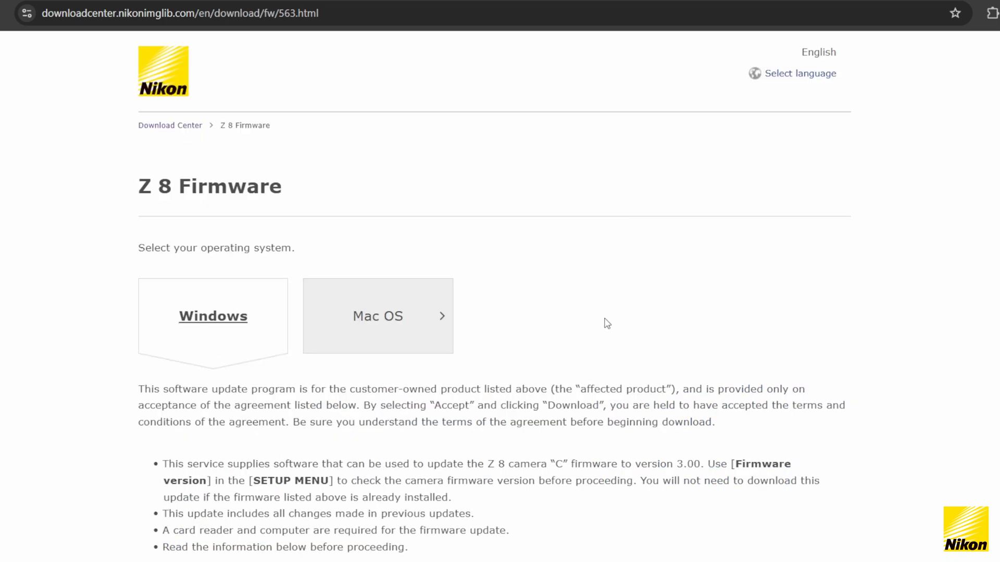
{"action": "scroll", "scroll_direction": "down", "scroll_amount": 3}
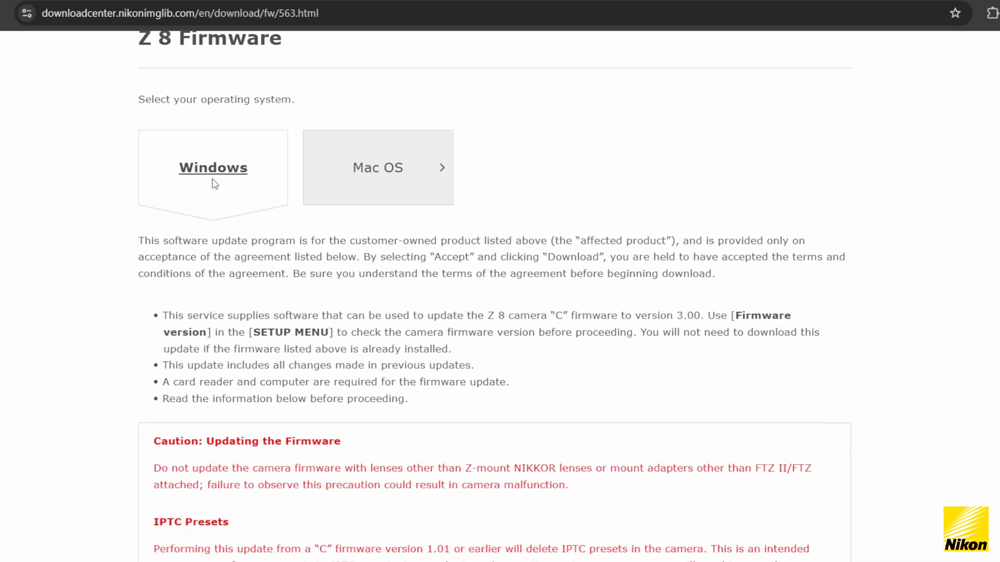
{"action": "scroll", "scroll_direction": "down", "scroll_amount": 3}
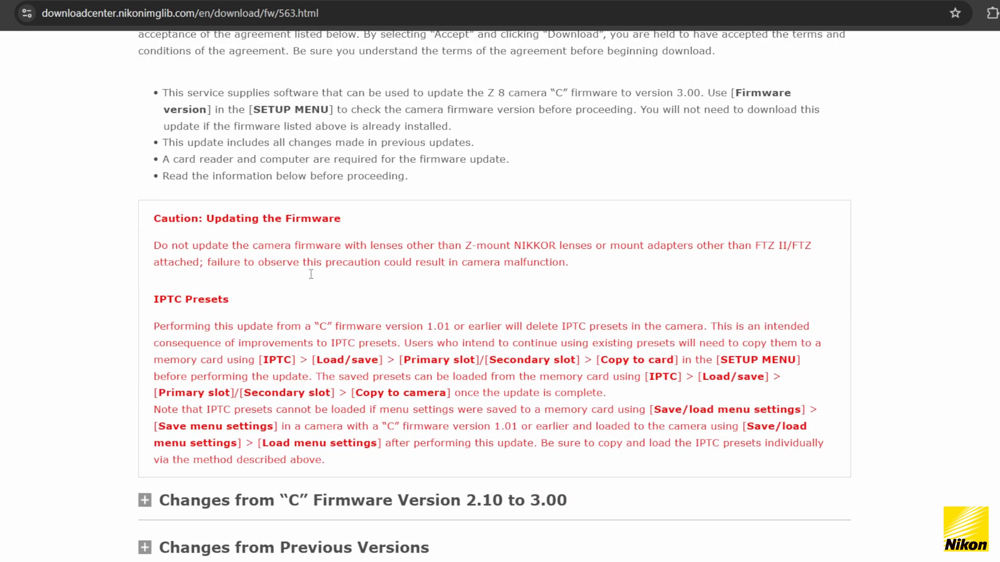
Expand the list of changes from version 2.10 to 3.00 and read through it
{"action": "left_click", "coordinate": [145, 500]}
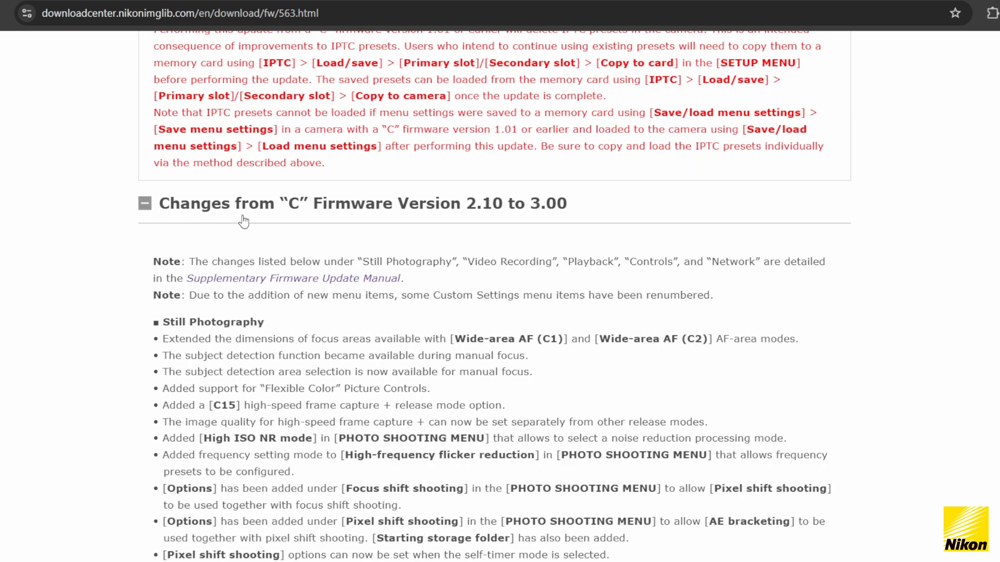
{"action": "mouse_move", "coordinate": [335, 316]}
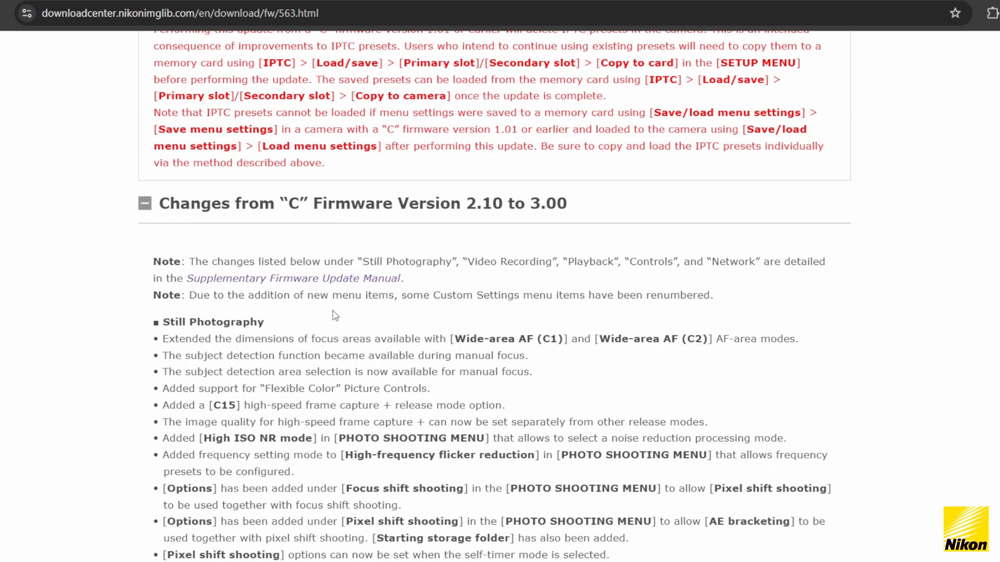
{"action": "scroll", "scroll_direction": "down", "scroll_amount": 3}
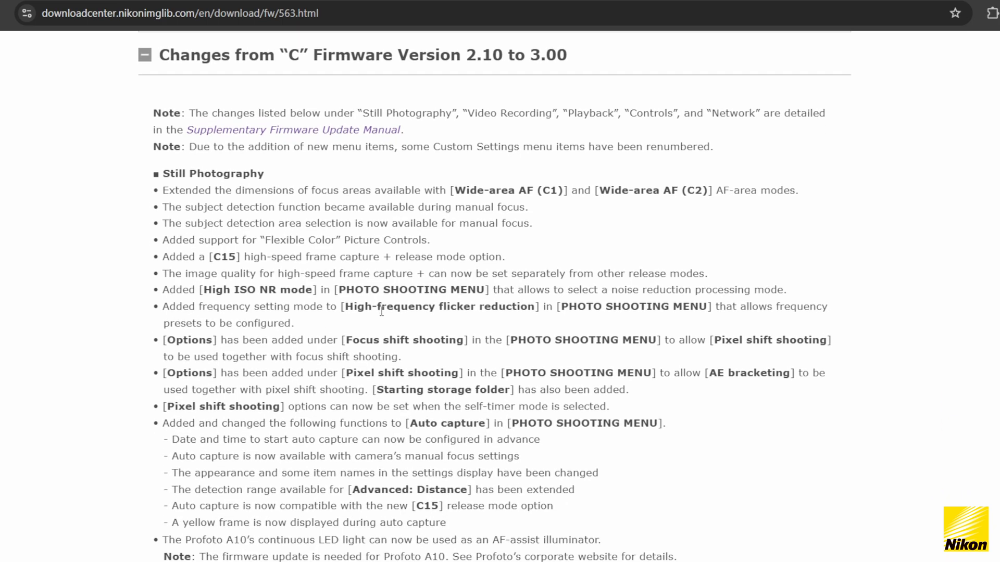
{"action": "scroll", "scroll_direction": "down", "scroll_amount": 3}
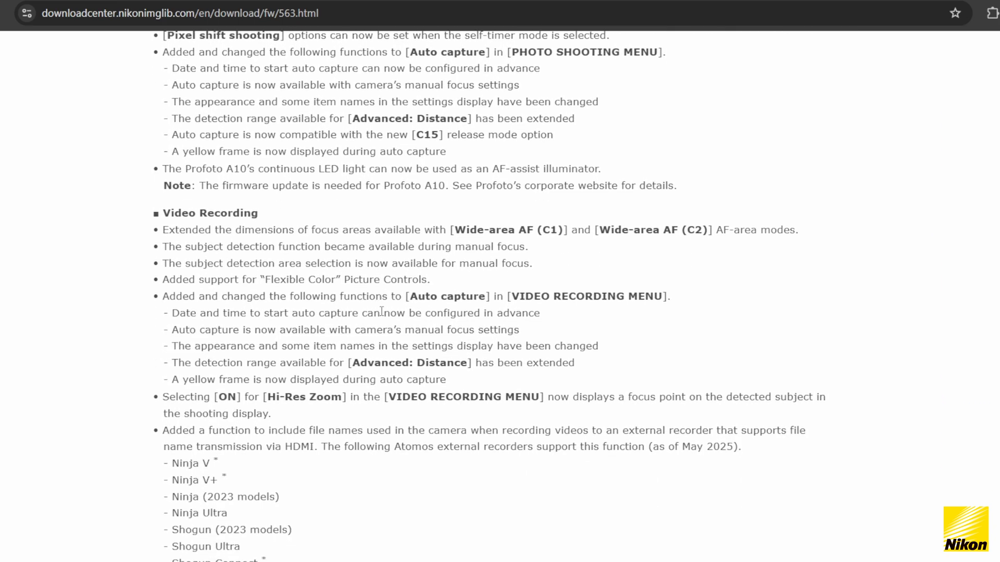
{"action": "scroll", "scroll_direction": "down", "scroll_amount": 3}
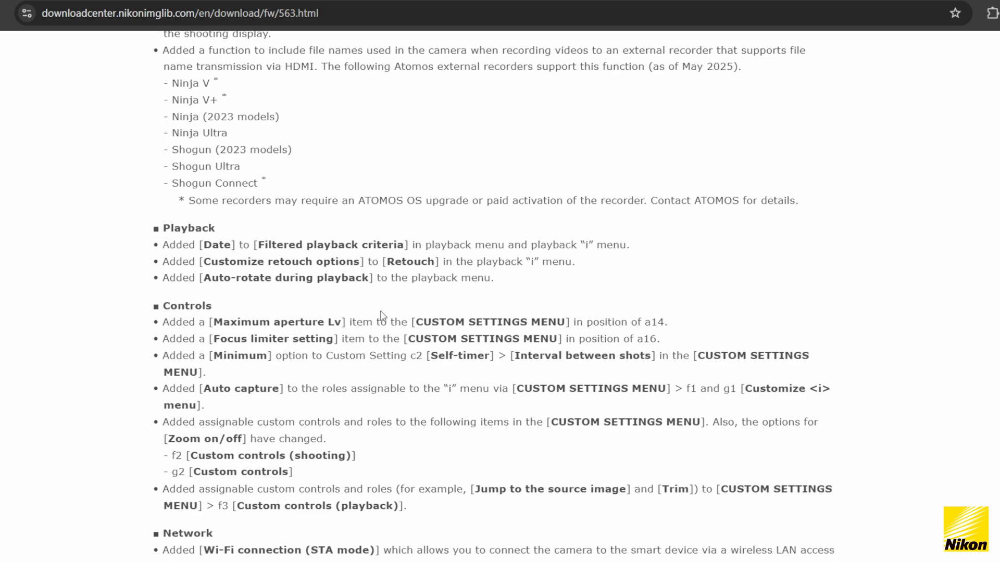
{"action": "scroll", "scroll_direction": "down", "scroll_amount": 3}
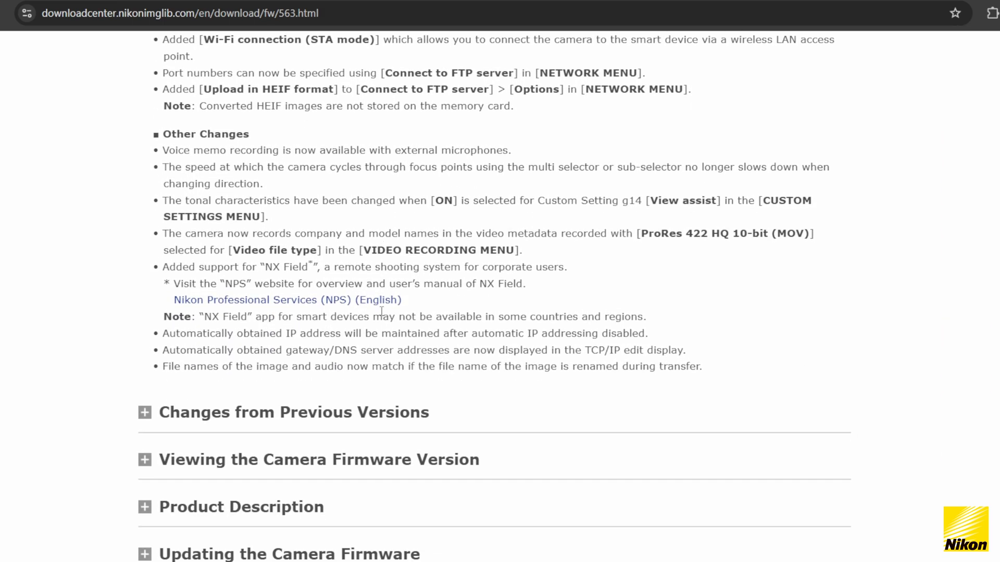
Expand 'Changes from Previous Versions' and read down to the End User License Agreement
{"action": "left_click", "coordinate": [145, 411]}
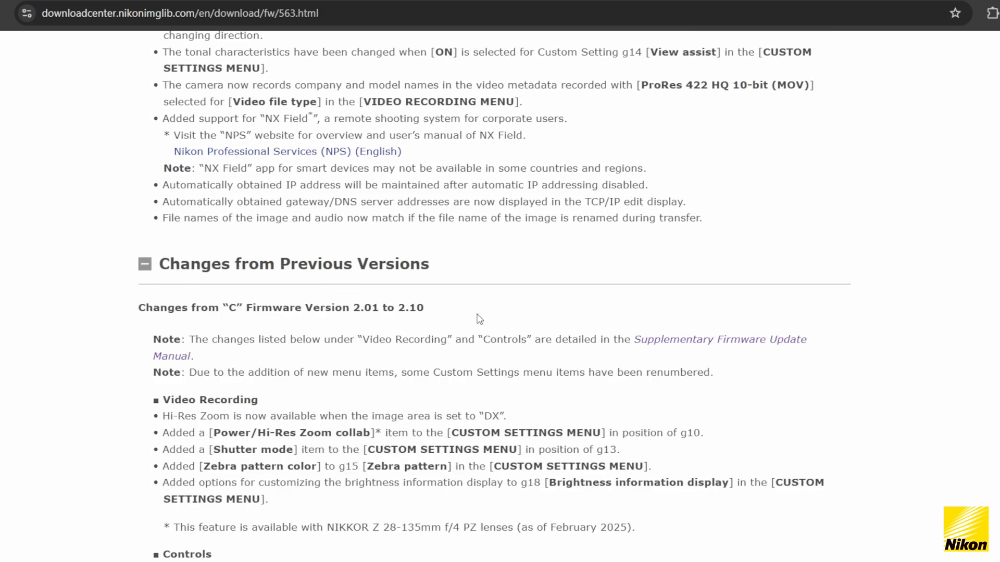
{"action": "scroll", "scroll_direction": "down", "scroll_amount": 3}
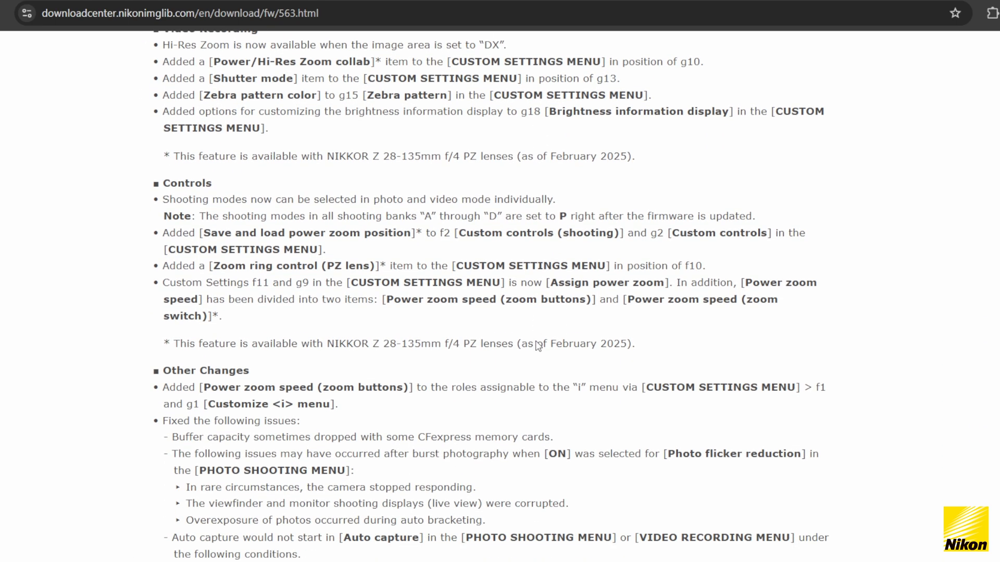
{"action": "scroll", "scroll_direction": "down", "scroll_amount": 3}
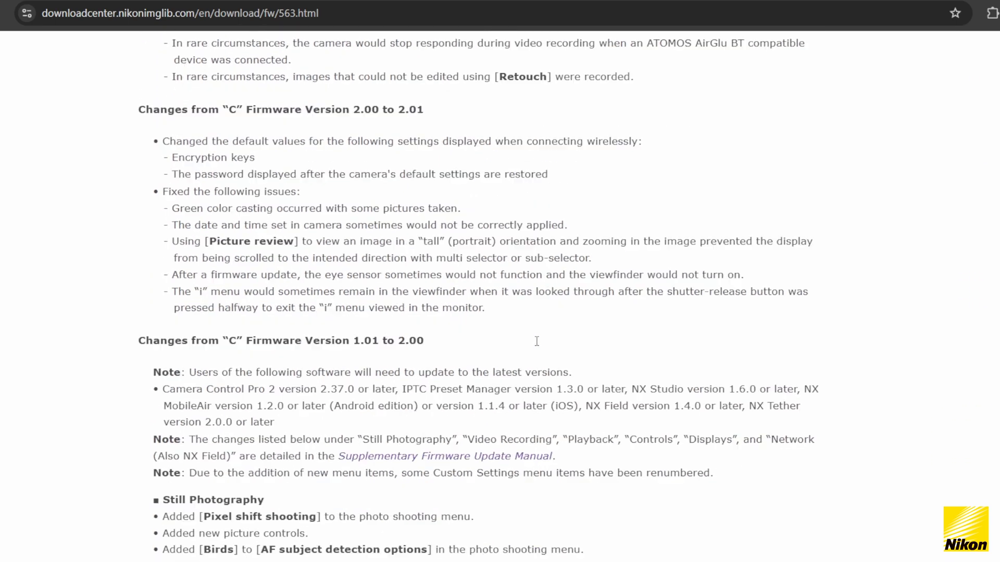
{"action": "scroll", "scroll_direction": "down", "scroll_amount": 3}
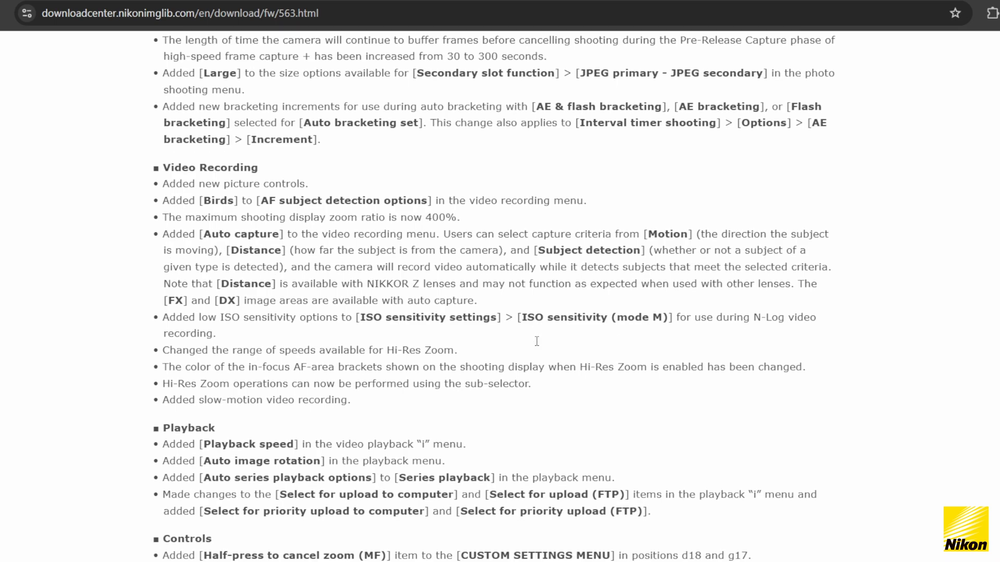
{"action": "scroll", "scroll_direction": "down", "scroll_amount": 3}
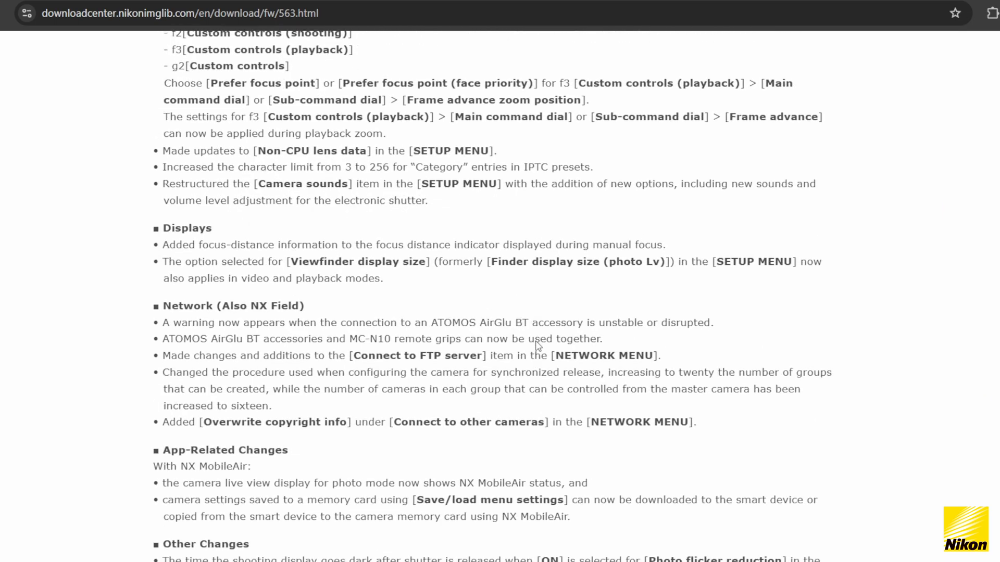
{"action": "scroll", "scroll_direction": "down", "scroll_amount": 3}
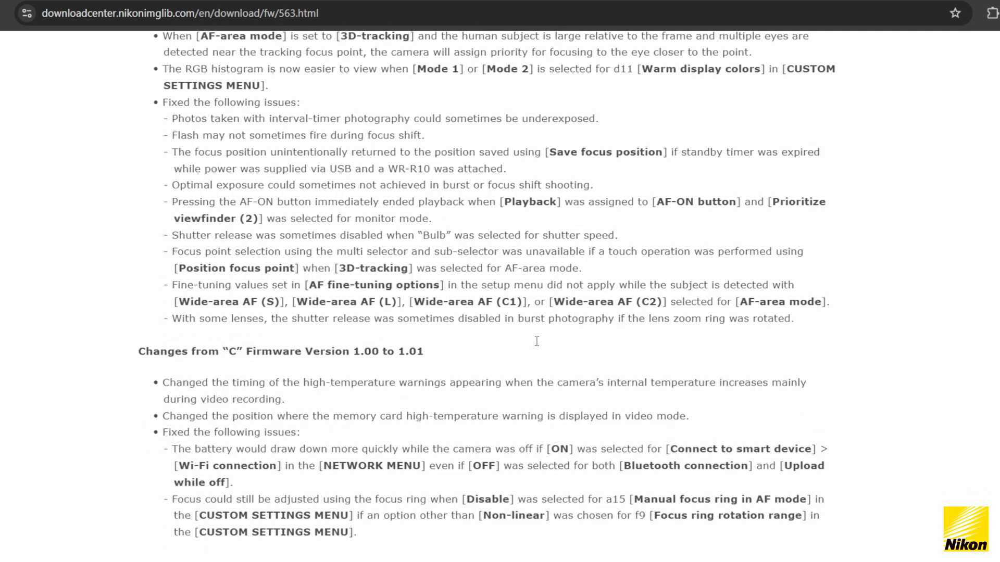
{"action": "scroll", "scroll_direction": "down", "scroll_amount": 3}
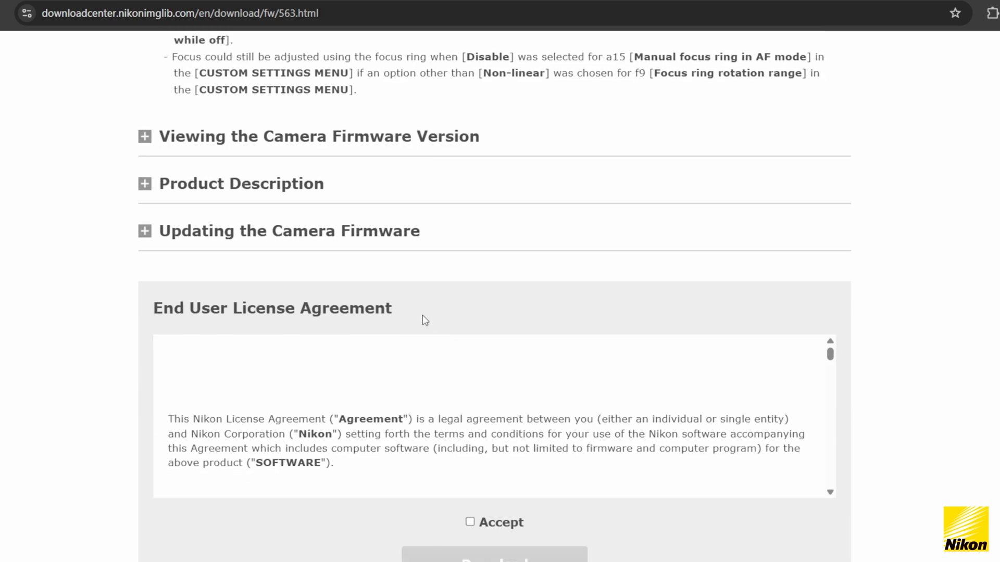
Expand Product Description, tick Accept, and download Z_8_0300.bin
{"action": "left_click", "coordinate": [145, 184]}
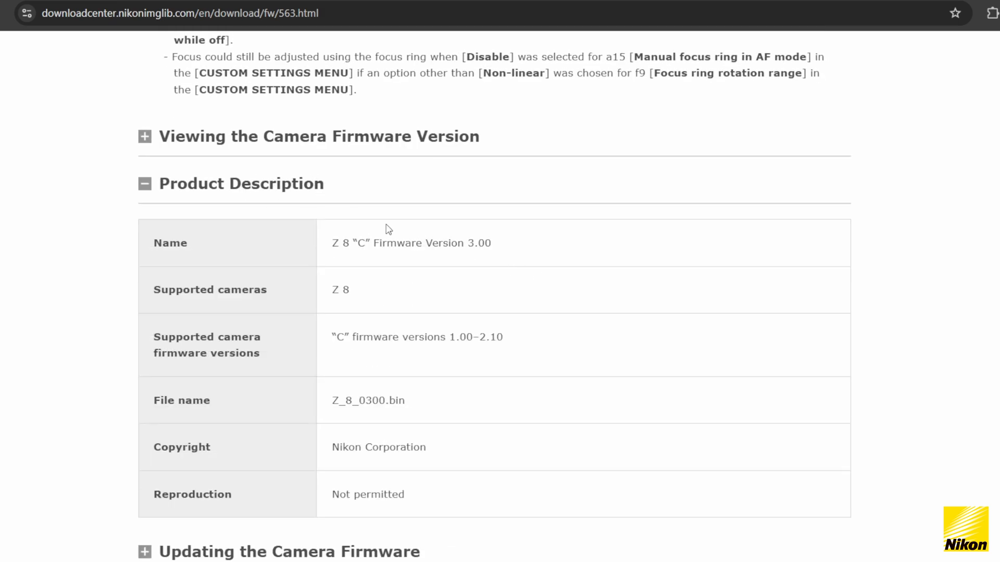
{"action": "scroll", "scroll_direction": "down", "scroll_amount": 3}
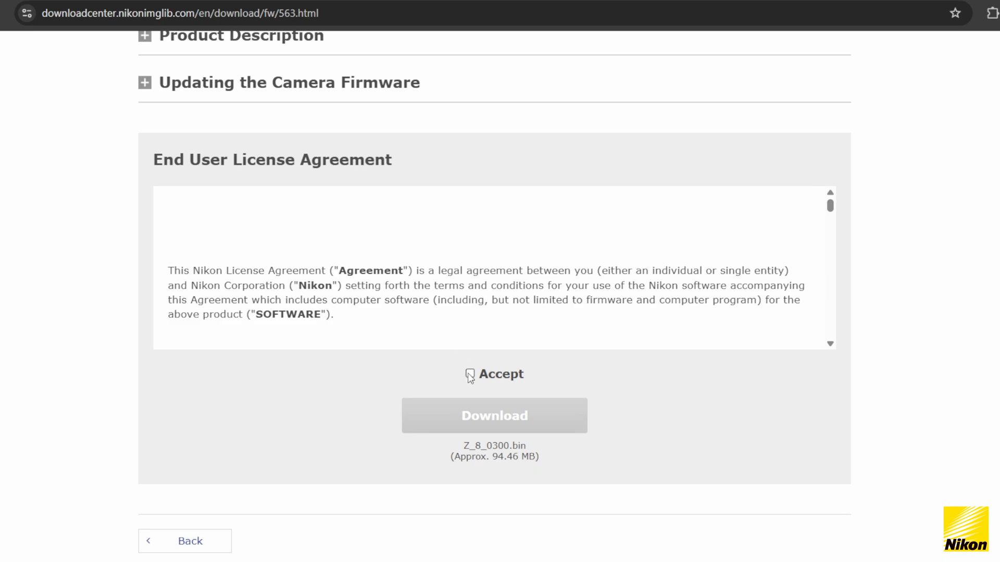
{"action": "left_click", "coordinate": [470, 374]}
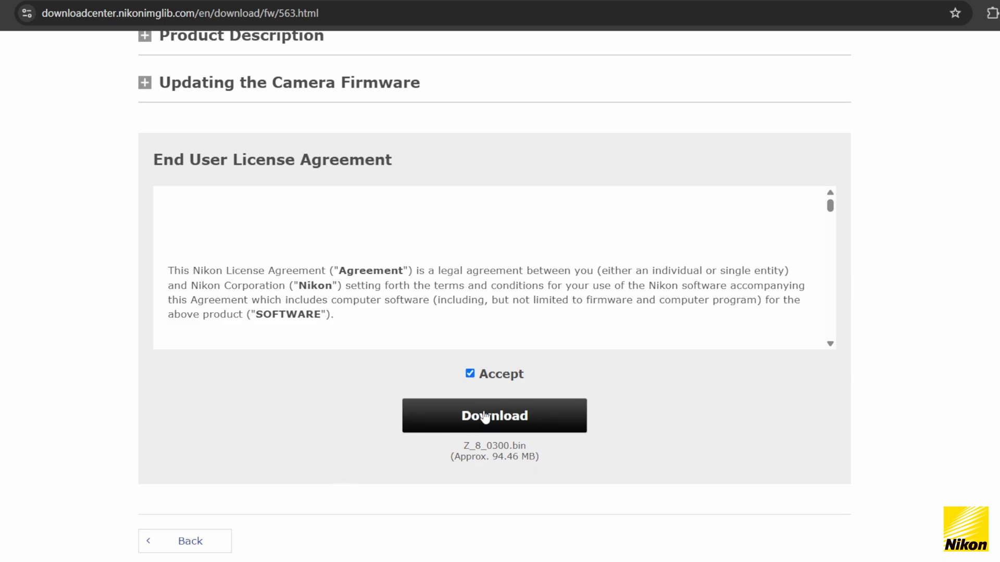
{"action": "left_click", "coordinate": [493, 415]}
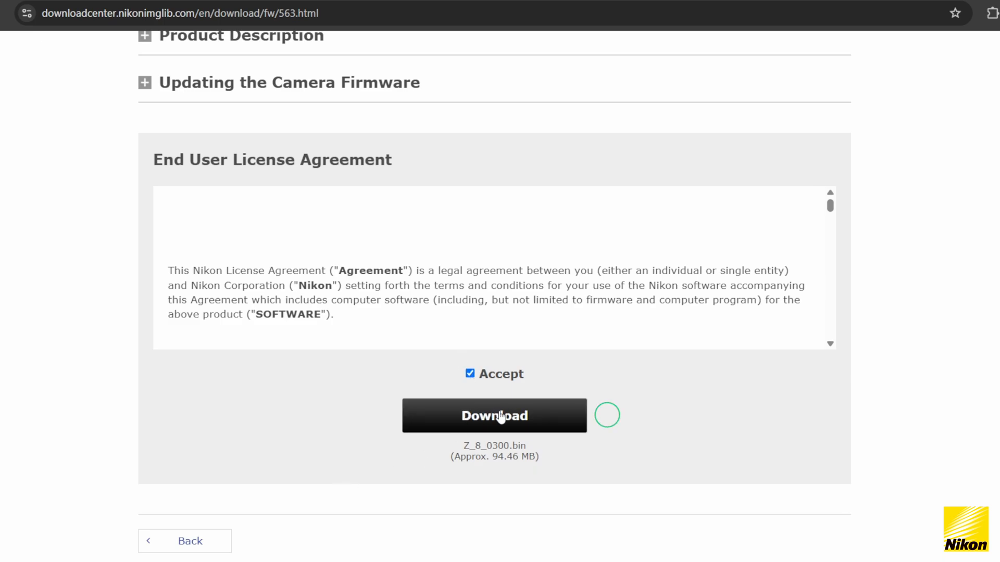
{"action": "left_click", "coordinate": [494, 415]}
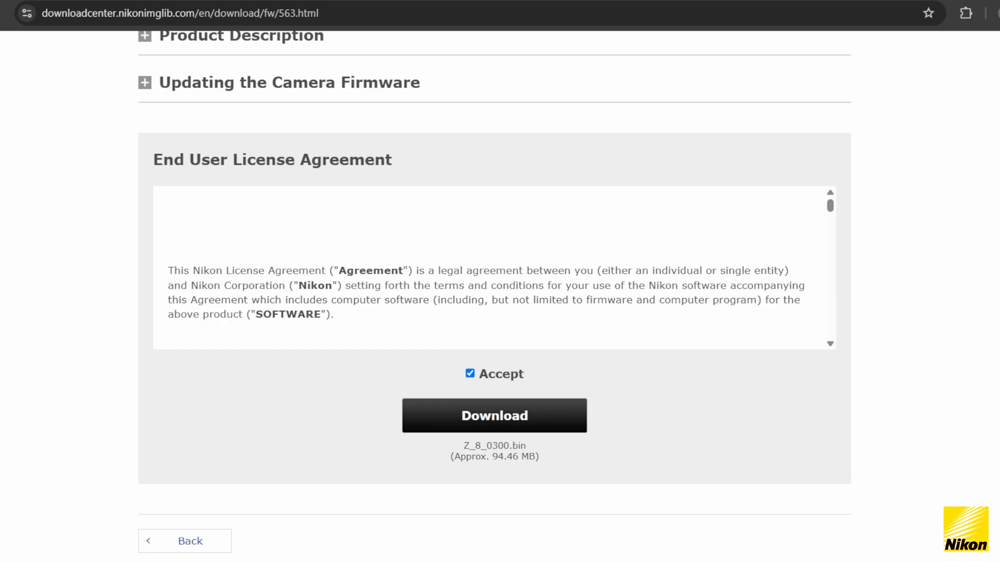
{"action": "left_click", "coordinate": [494, 415]}
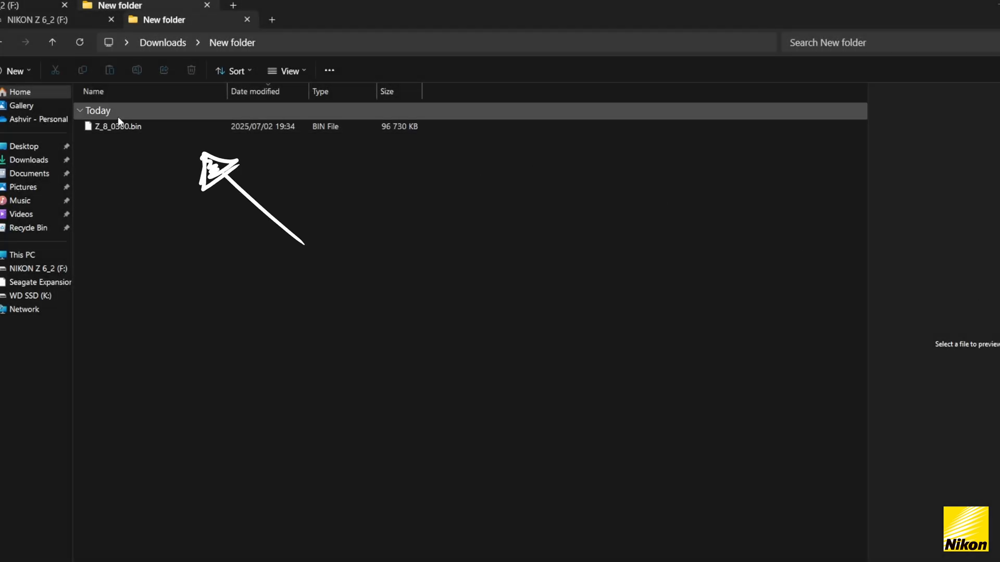
Copy Z_8_0300.bin from Downloads > New folder and paste it onto NIKON Z 6_2 (F:)
{"action": "left_click", "coordinate": [121, 126]}
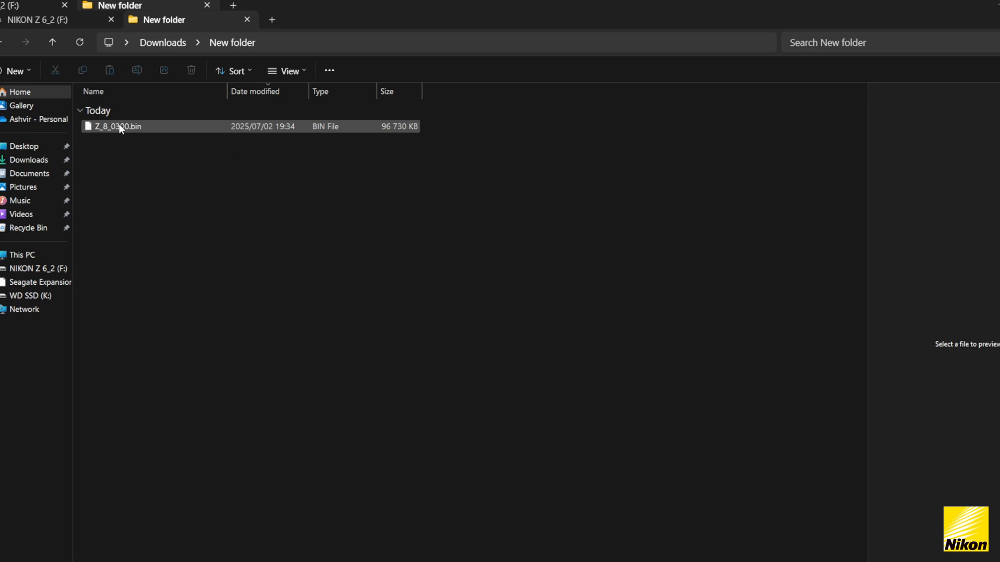
{"action": "left_click", "coordinate": [118, 126]}
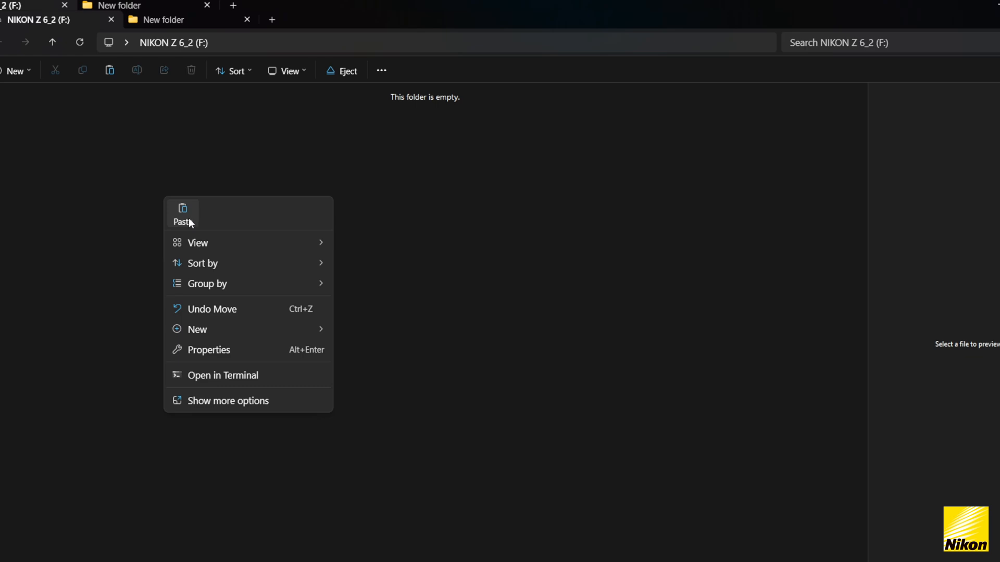
{"action": "left_click", "coordinate": [182, 214]}
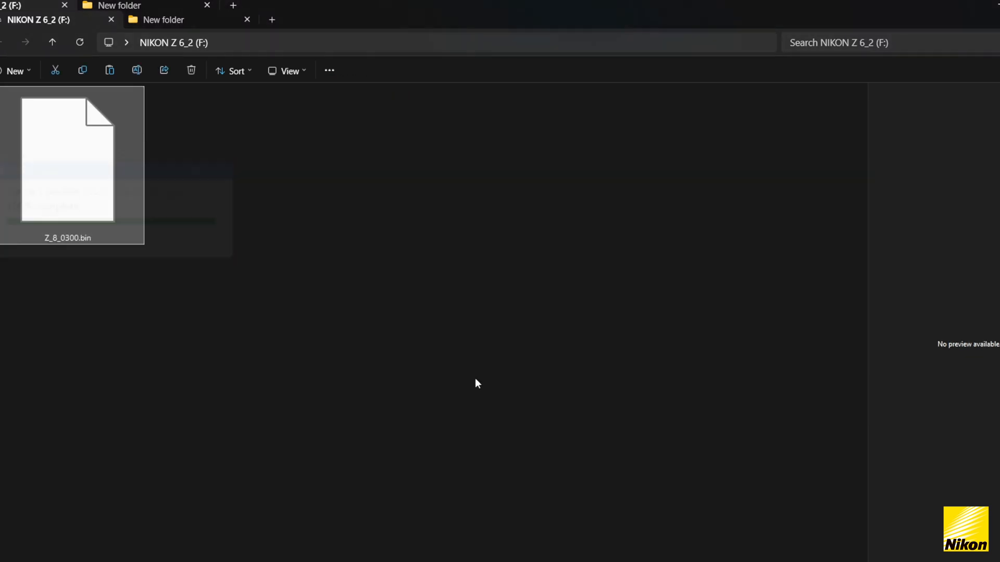